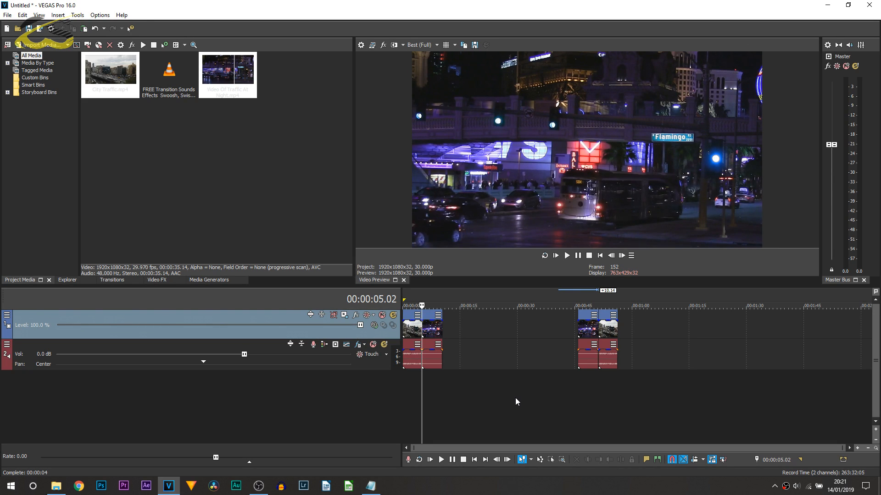
{"action": "mouse_move", "coordinate": [512, 411]}
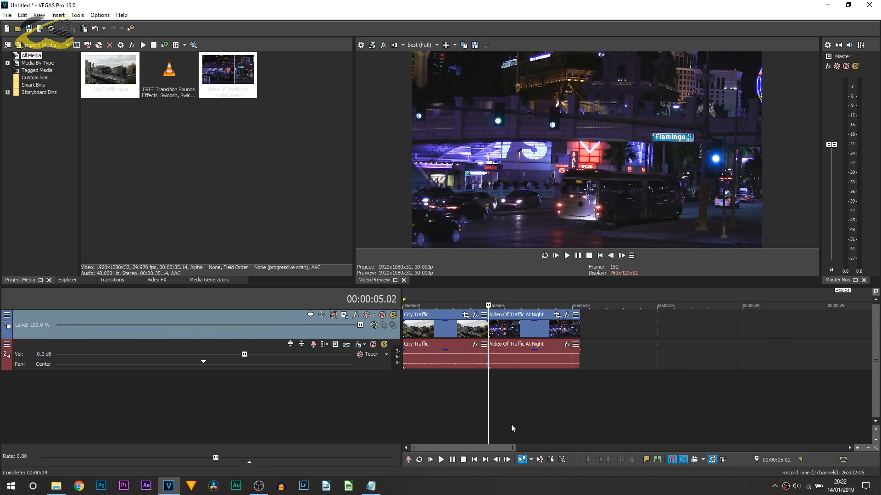
{"action": "mouse_move", "coordinate": [109, 281]}
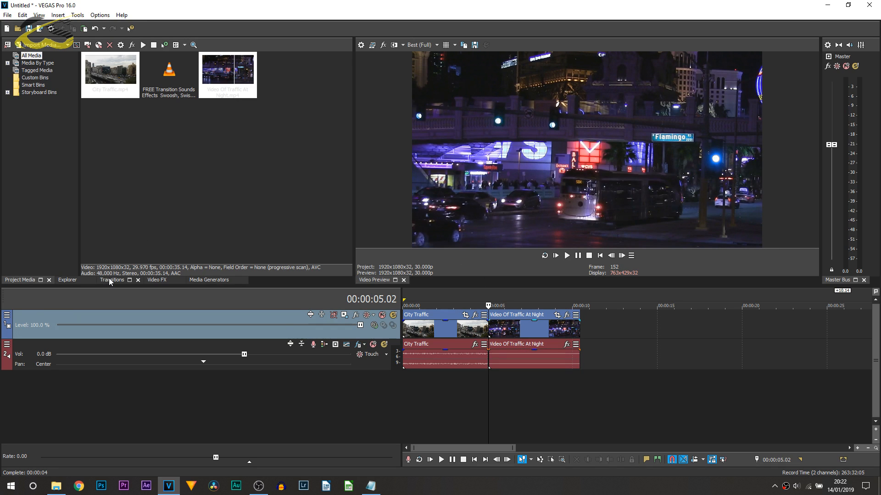
Step: Apply the Sapphire S_SwishPan transition at the cut and change its swish Direction
{"action": "left_click", "coordinate": [112, 279]}
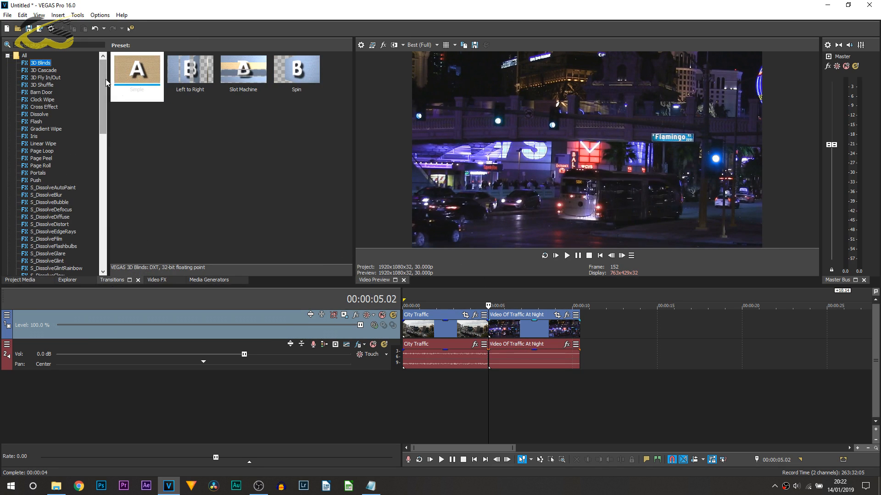
{"action": "scroll", "scroll_direction": "down", "scroll_amount": 3}
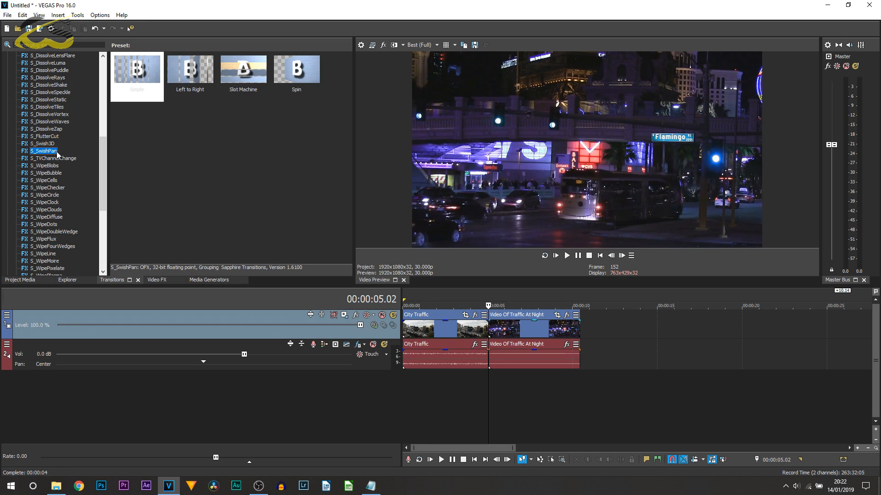
{"action": "left_click", "coordinate": [41, 150]}
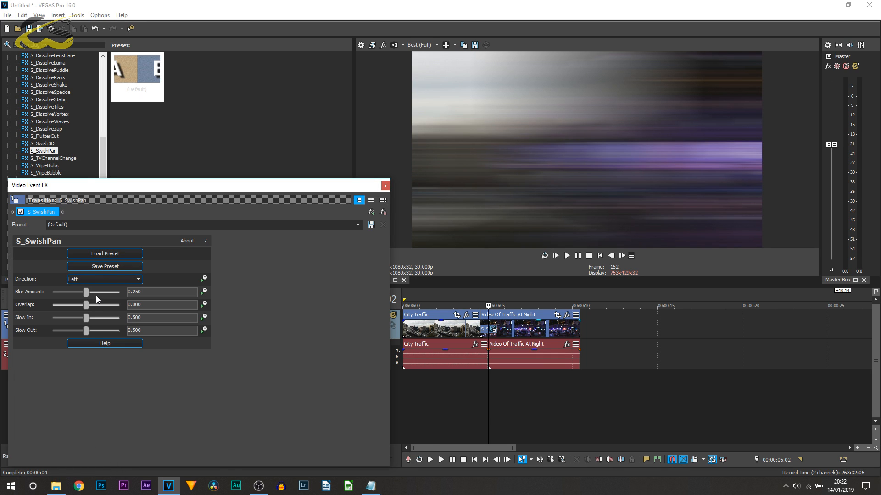
{"action": "mouse_move", "coordinate": [58, 283]}
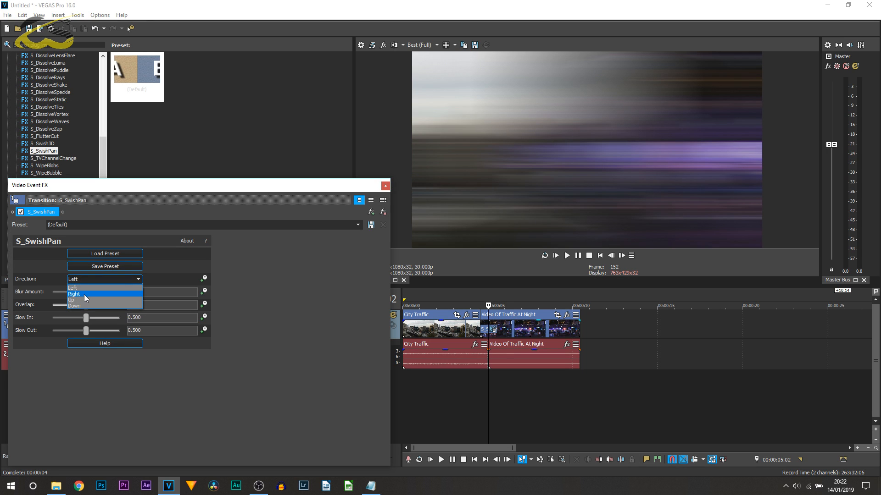
{"action": "left_click", "coordinate": [73, 287]}
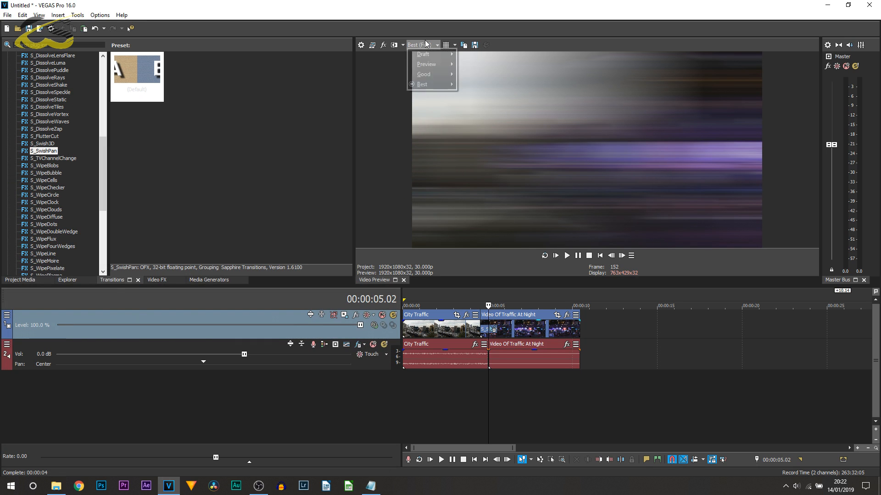
Step: Switch preview quality from Best (Full) to Preview (Auto) and play the swish transition
{"action": "left_click", "coordinate": [426, 64]}
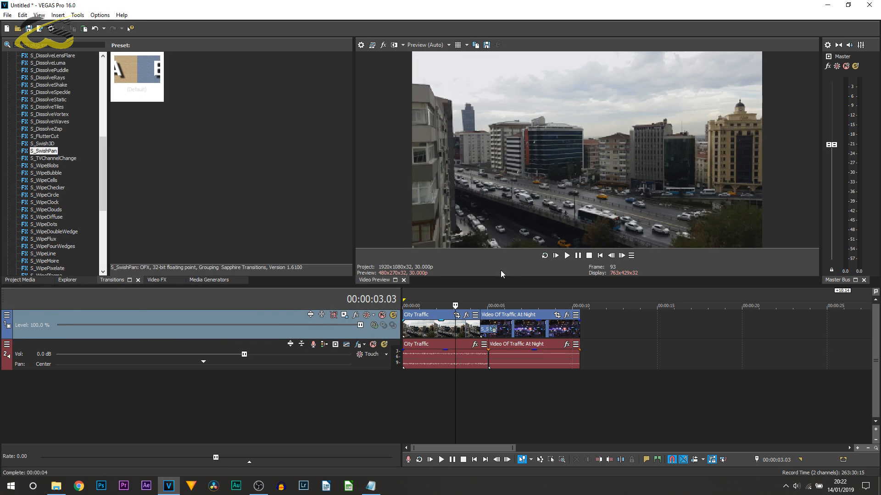
{"action": "left_click", "coordinate": [567, 256]}
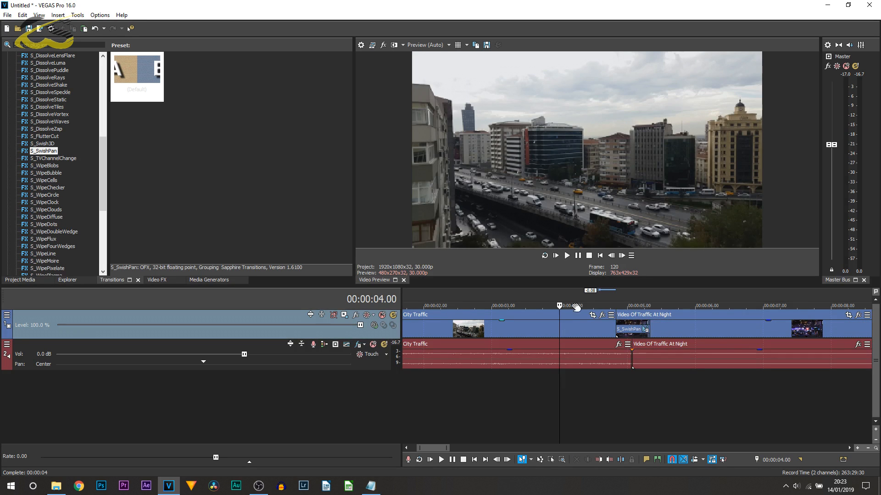
Step: Put the FREE Transition Sounds Effects swoosh on a new audio track under the transition
{"action": "left_click", "coordinate": [566, 256]}
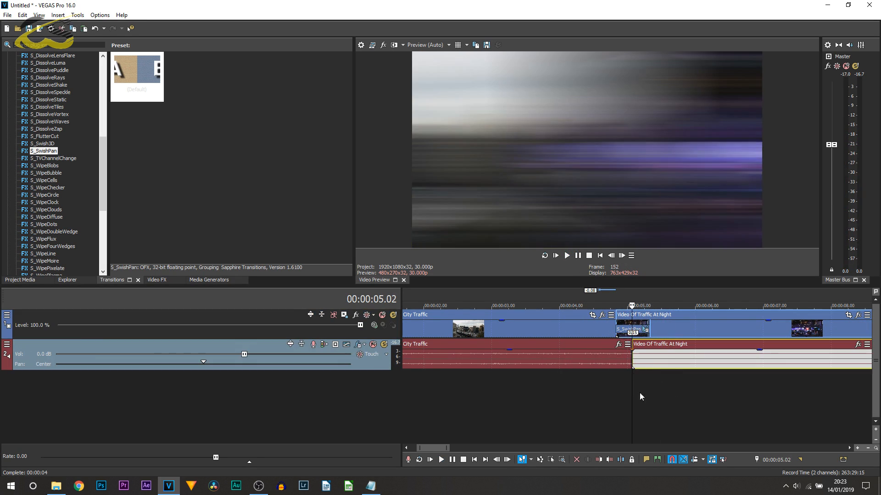
{"action": "mouse_move", "coordinate": [649, 404]}
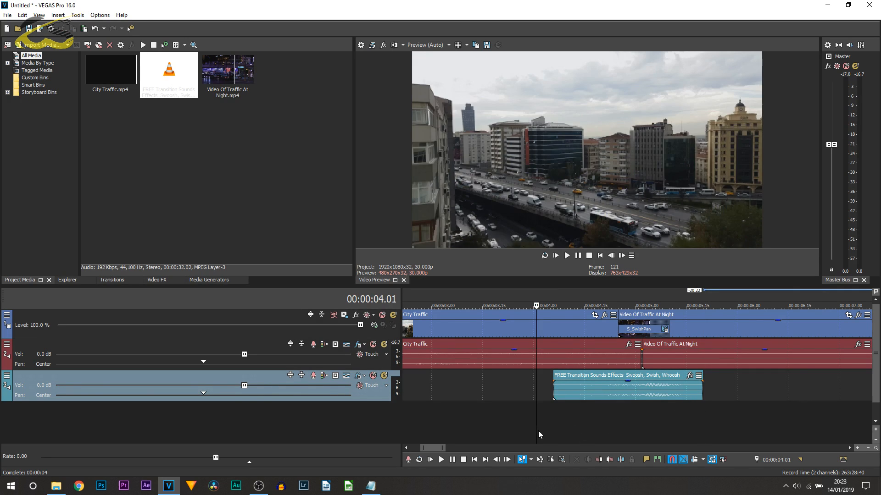
Step: Raise the swoosh track's Vol to 8.0 dB and play from just before the transition
{"action": "left_click", "coordinate": [566, 256]}
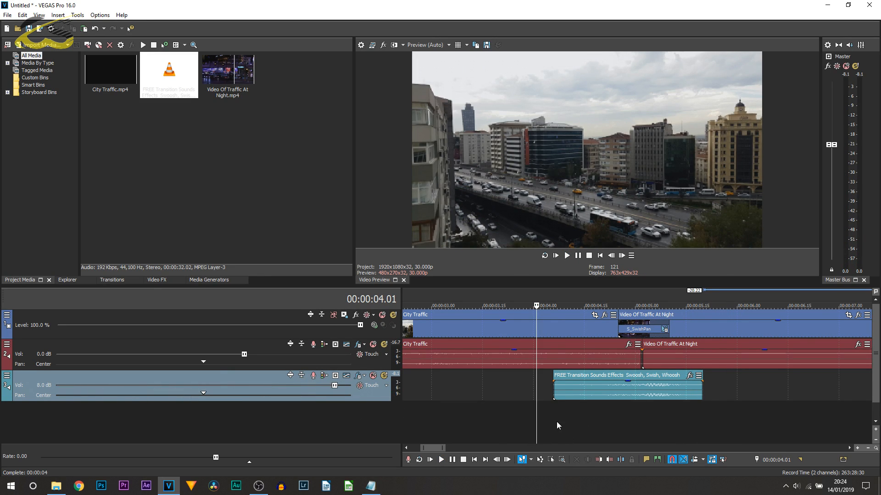
{"action": "left_click", "coordinate": [566, 255]}
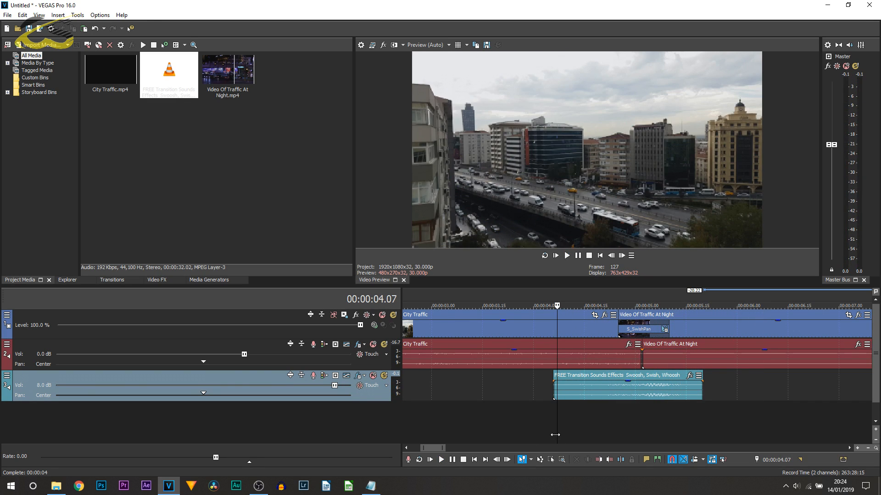
{"action": "mouse_move", "coordinate": [551, 442]}
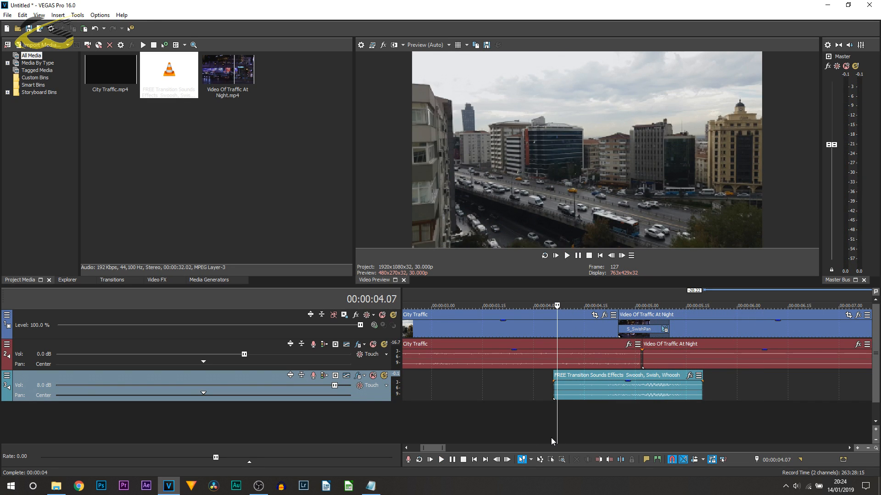
{"action": "mouse_move", "coordinate": [546, 420]}
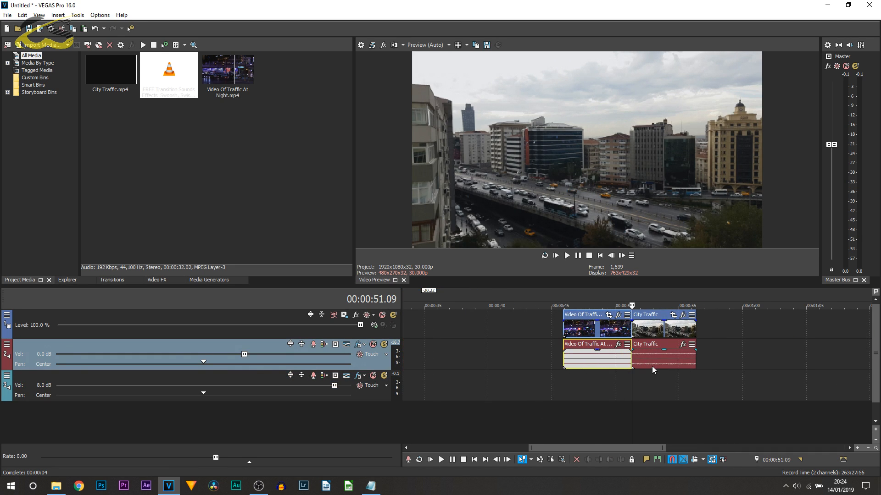
{"action": "mouse_move", "coordinate": [648, 372]}
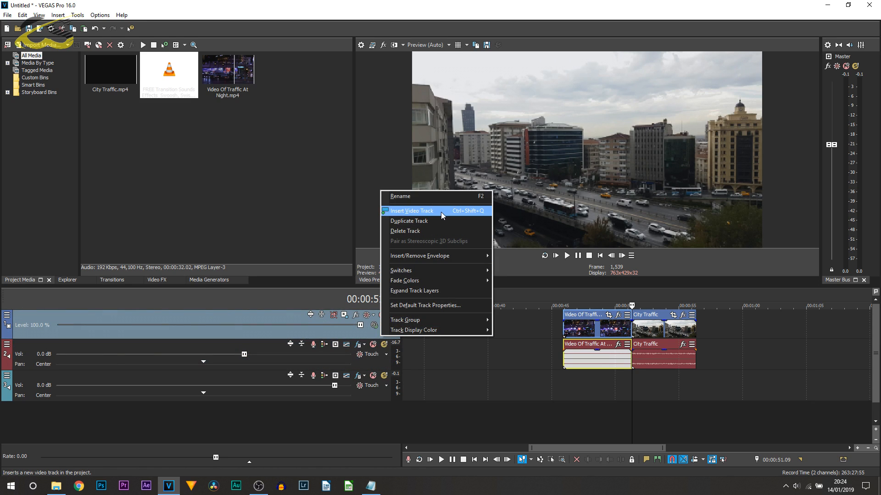
Step: Insert a top video track holding a short night-traffic piece split off before the cut
{"action": "left_click", "coordinate": [412, 211]}
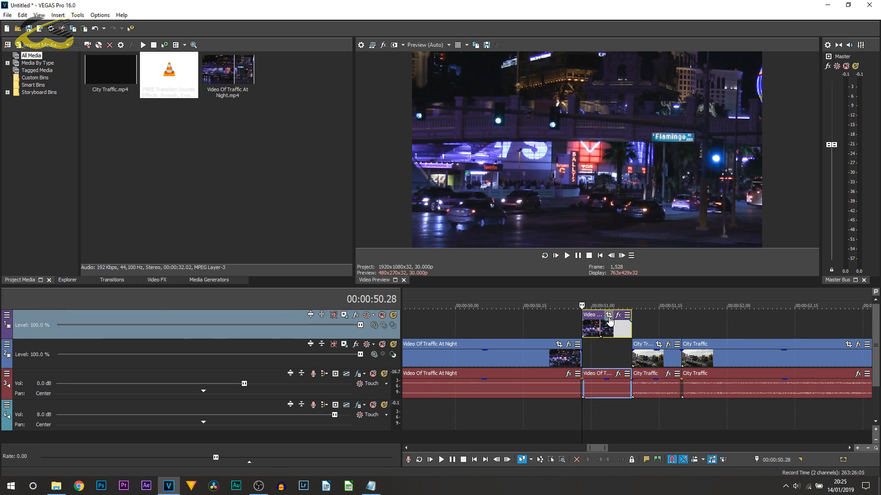
Step: Add a Pan/Crop end keyframe on the night piece moving X Center to 2,931.7
{"action": "left_click", "coordinate": [609, 315]}
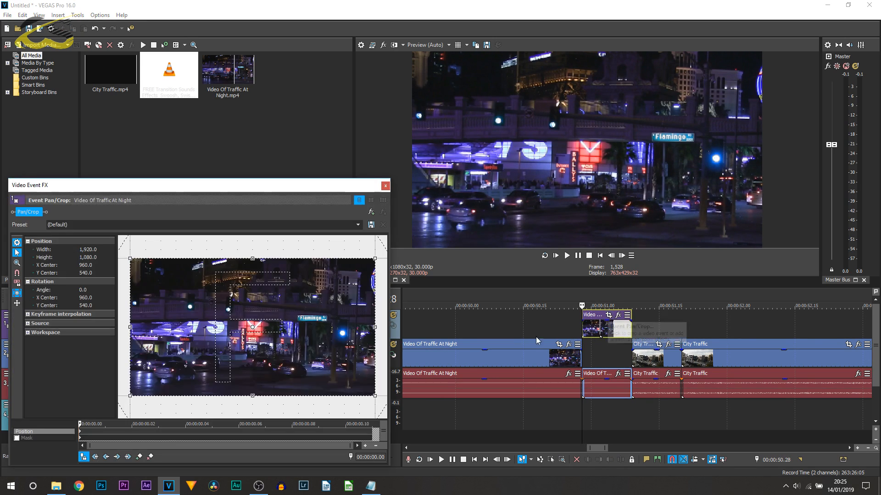
{"action": "mouse_move", "coordinate": [17, 303]}
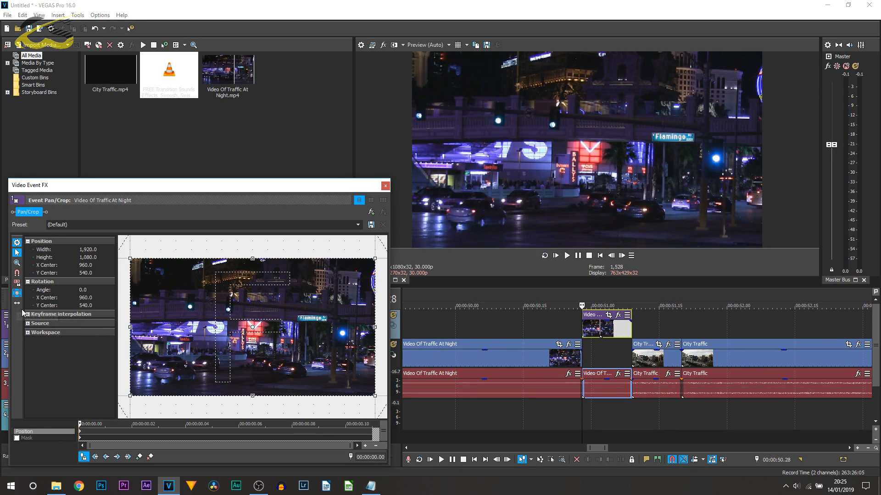
{"action": "mouse_move", "coordinate": [17, 303]}
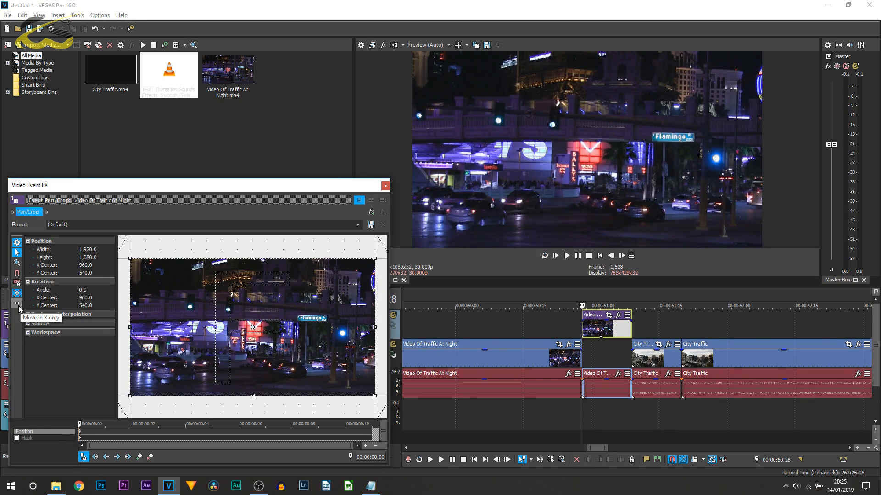
{"action": "mouse_move", "coordinate": [613, 91]}
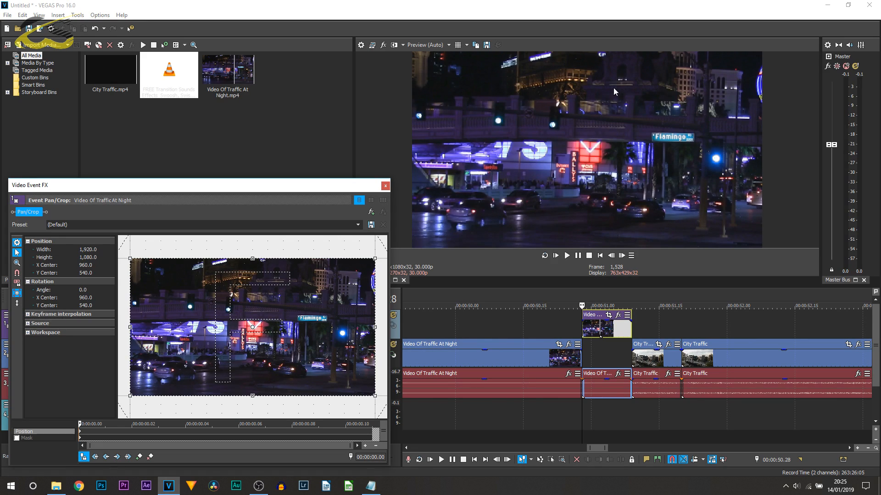
{"action": "mouse_move", "coordinate": [17, 305]}
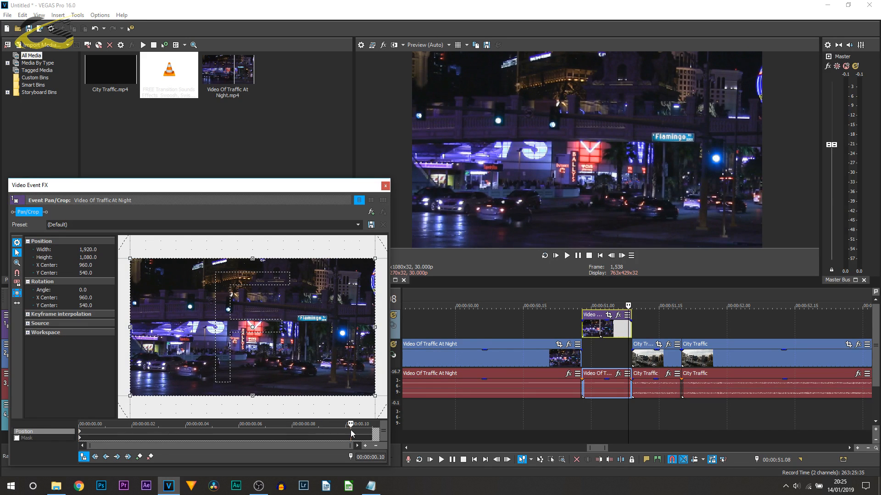
{"action": "left_click_drag", "start_coordinate": [250, 328], "coordinate": [335, 322]}
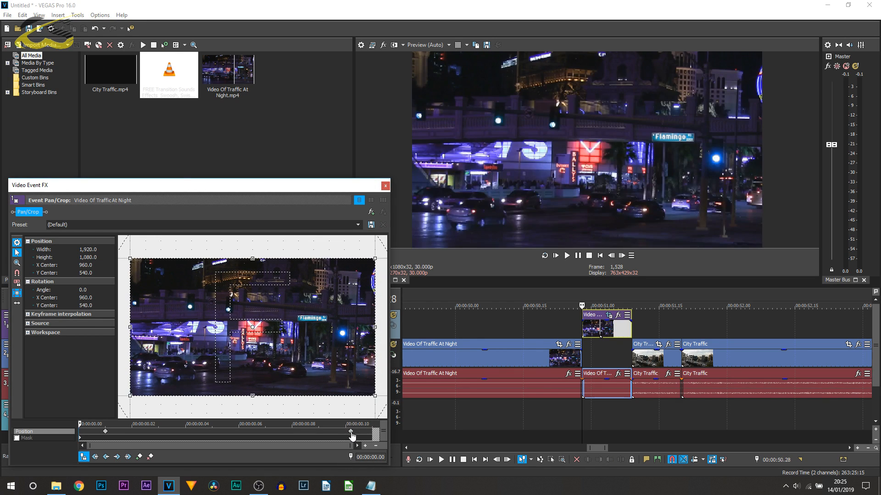
{"action": "left_click_drag", "start_coordinate": [350, 431], "coordinate": [373, 431]}
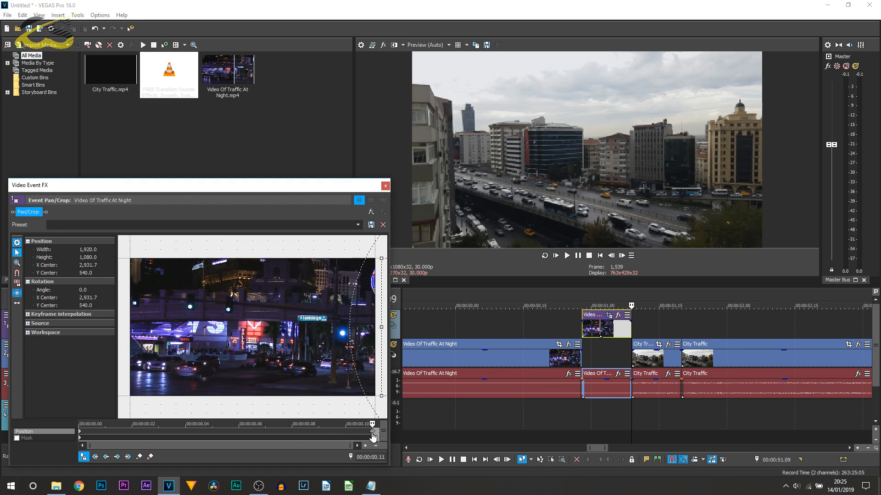
{"action": "right_click", "coordinate": [373, 432]}
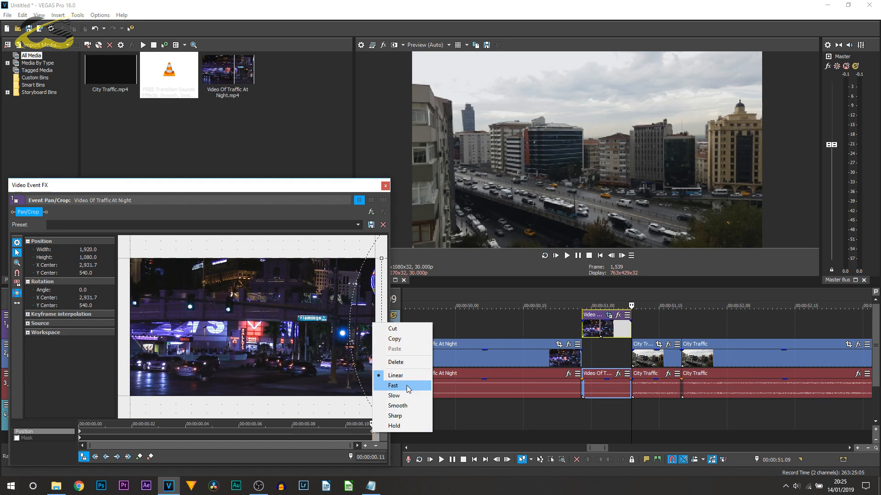
Step: Set City Traffic's Pan/Crop keyframe to Smooth interpolation and close Video Event FX
{"action": "left_click", "coordinate": [393, 385]}
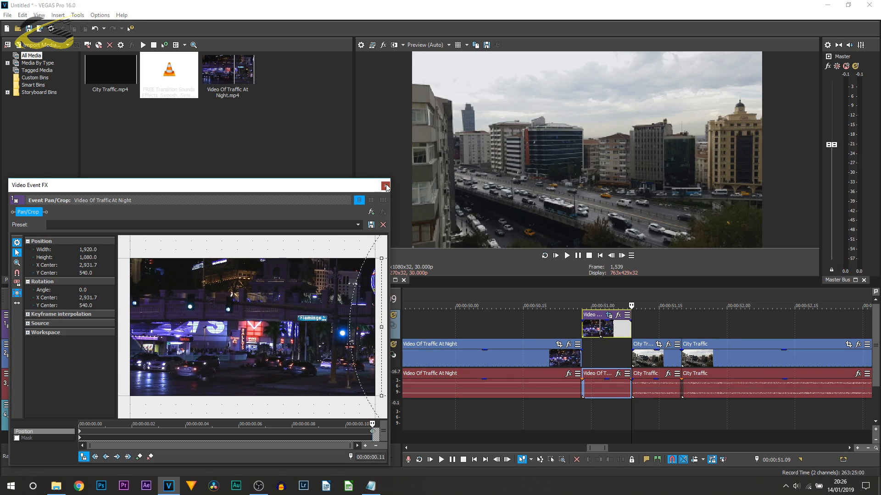
{"action": "left_click", "coordinate": [384, 186]}
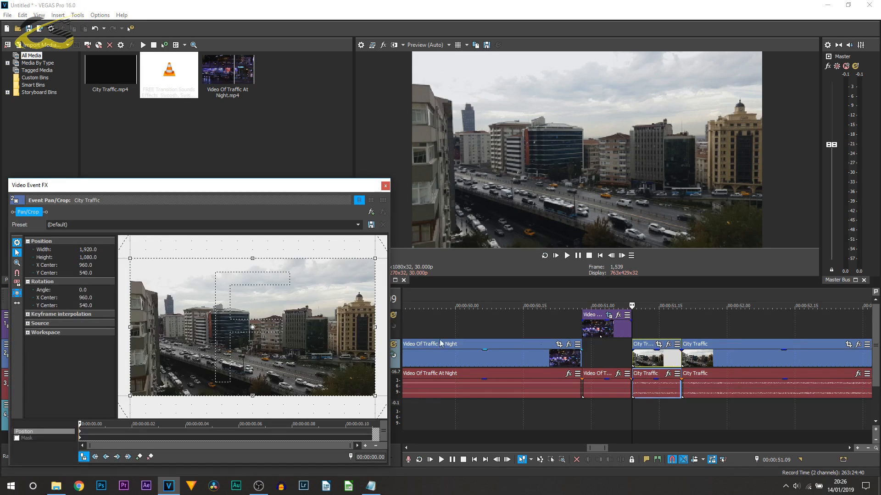
{"action": "left_click_drag", "start_coordinate": [253, 327], "coordinate": [236, 327]}
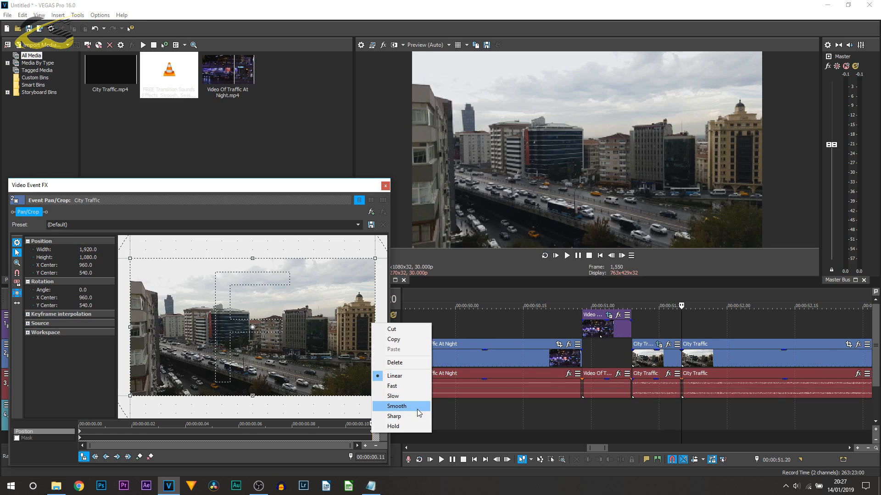
{"action": "left_click", "coordinate": [395, 405]}
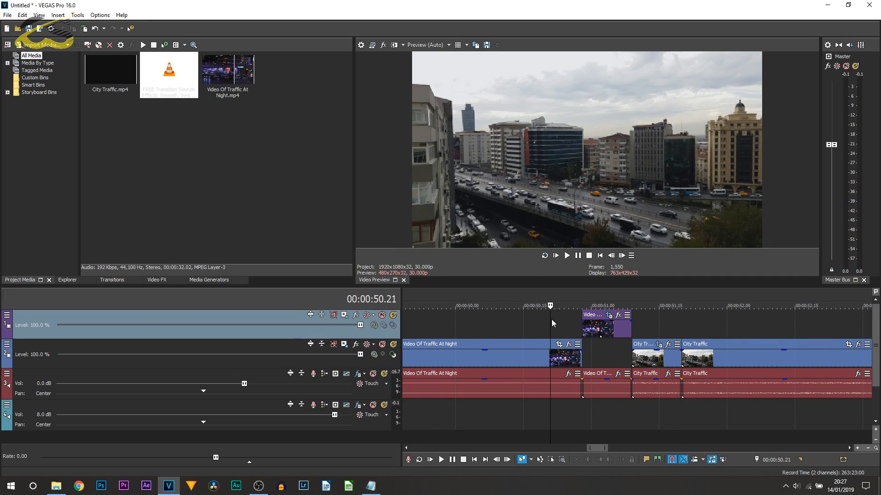
Step: Separate the cut's events onto their own tracks, then play and pause the transition
{"action": "left_click", "coordinate": [566, 255]}
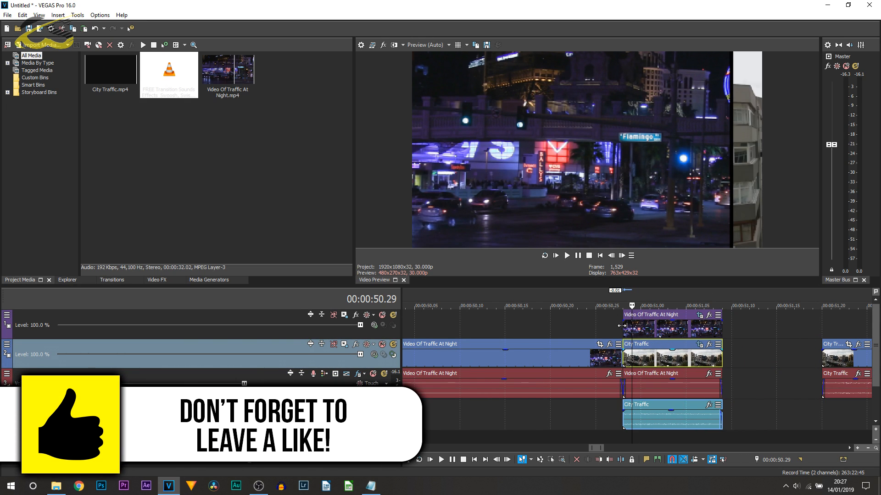
{"action": "left_click", "coordinate": [577, 255]}
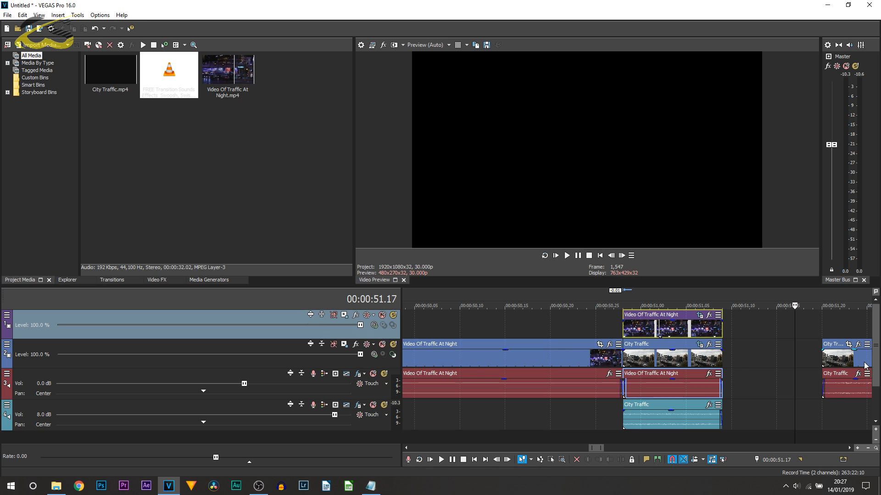
{"action": "left_click", "coordinate": [566, 255]}
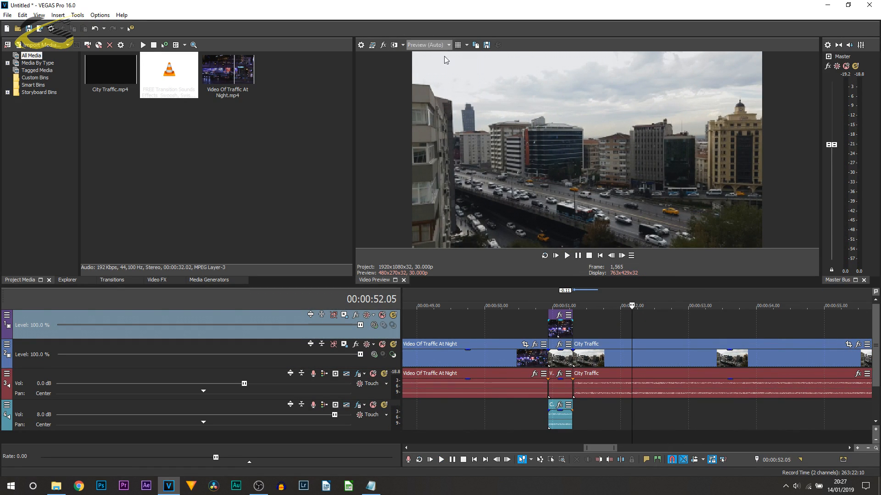
{"action": "left_click", "coordinate": [567, 255]}
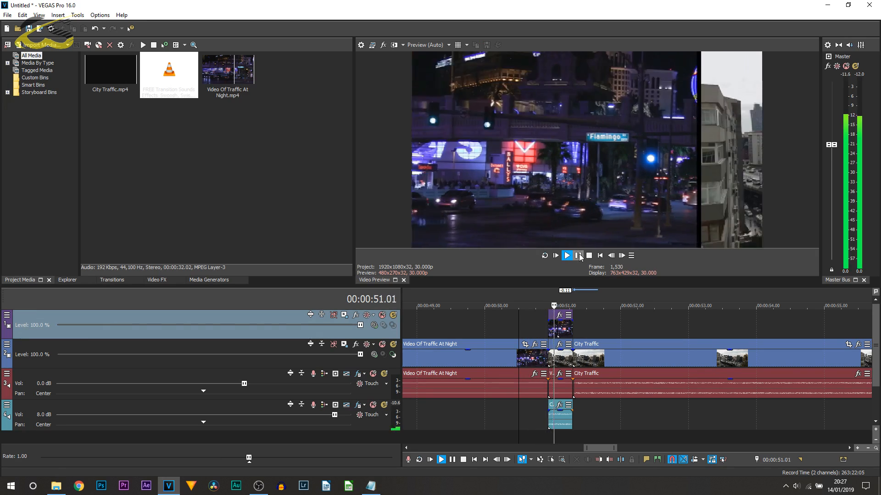
{"action": "left_click", "coordinate": [566, 256]}
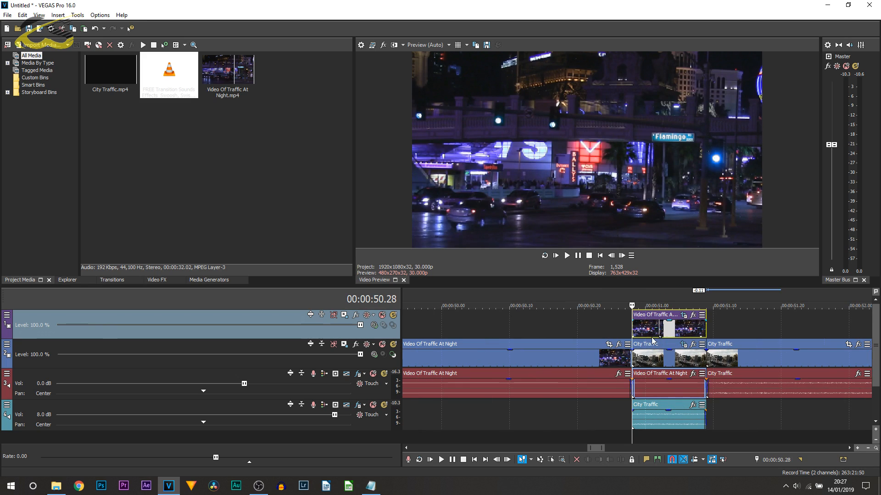
Step: Apply Gaussian Blur to the night piece, animating Horizontal range down to 0 at the end
{"action": "left_click", "coordinate": [157, 279]}
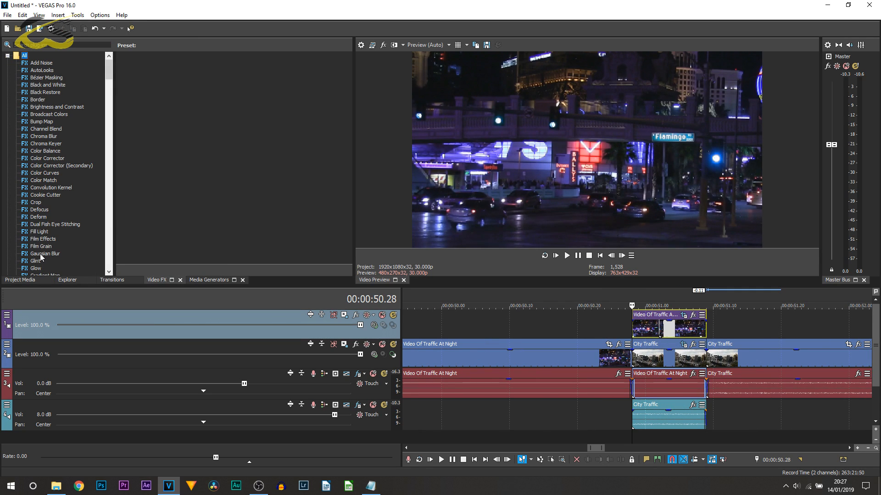
{"action": "left_click", "coordinate": [45, 254]}
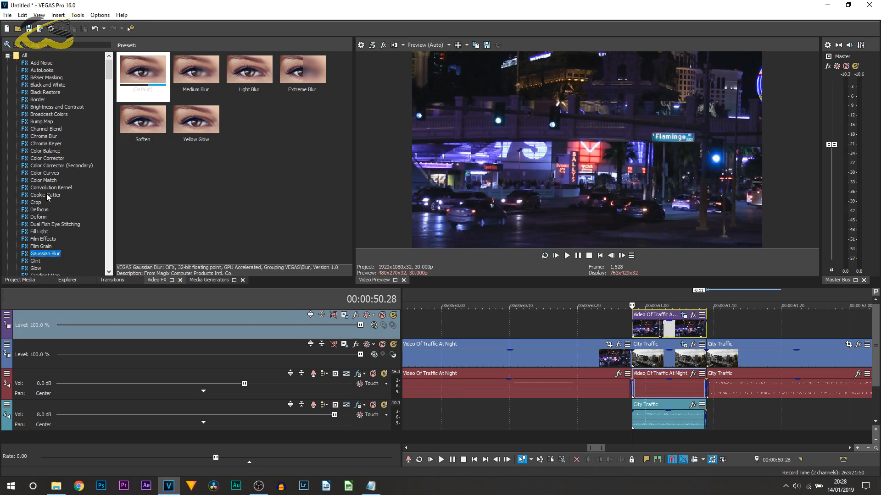
{"action": "left_click", "coordinate": [143, 69]}
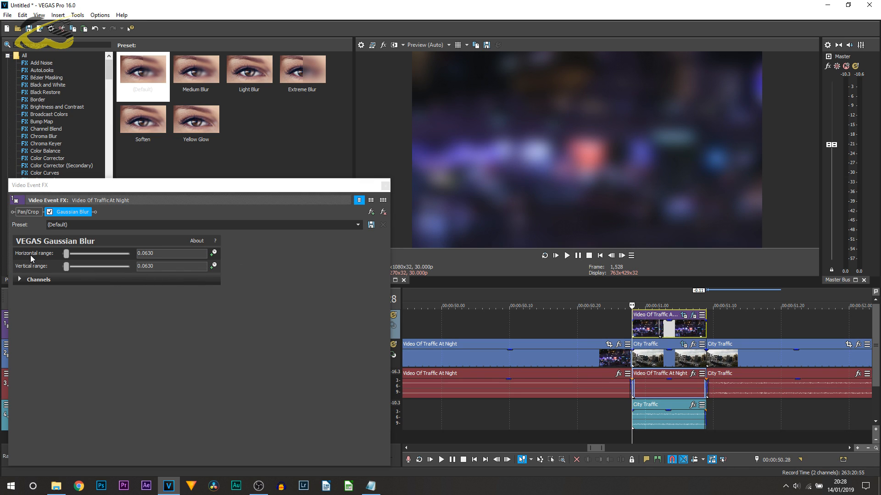
{"action": "mouse_move", "coordinate": [721, 128]}
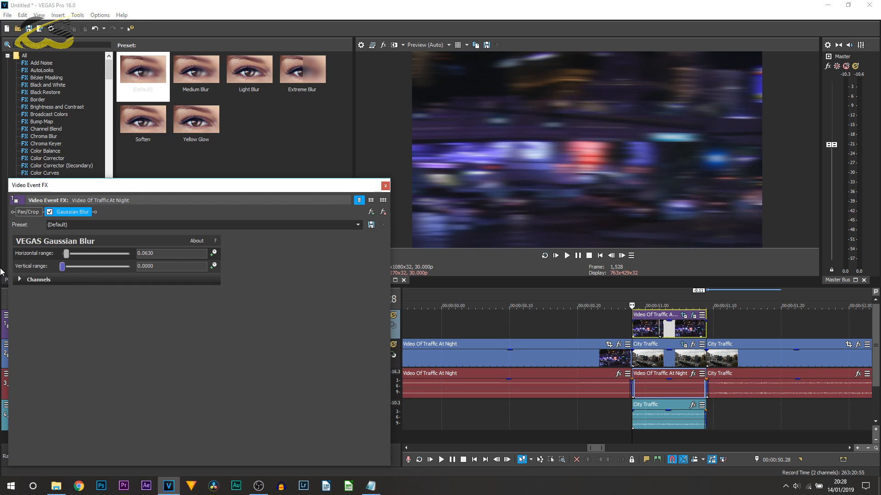
{"action": "mouse_move", "coordinate": [656, 142]}
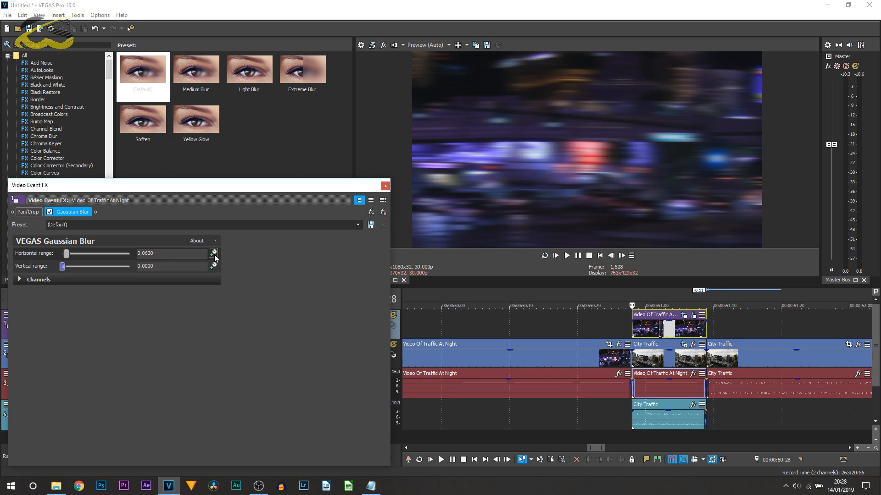
{"action": "left_click", "coordinate": [213, 253]}
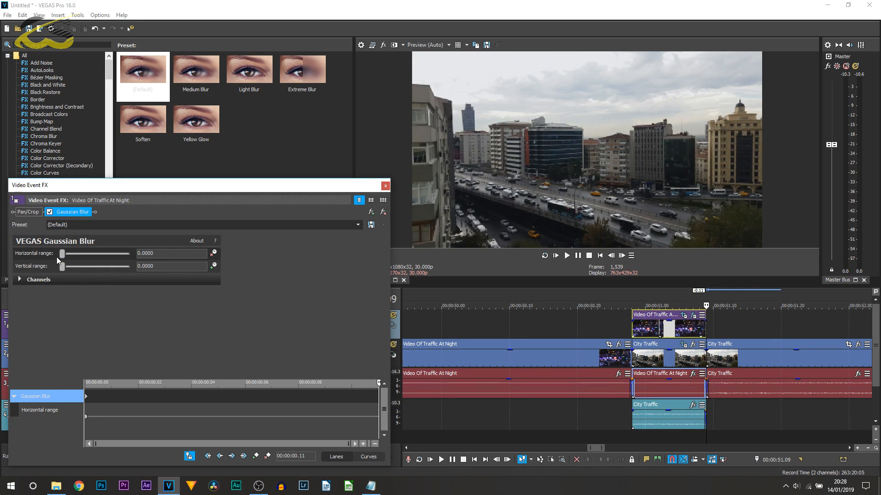
{"action": "left_click_drag", "start_coordinate": [62, 253], "coordinate": [72, 253]}
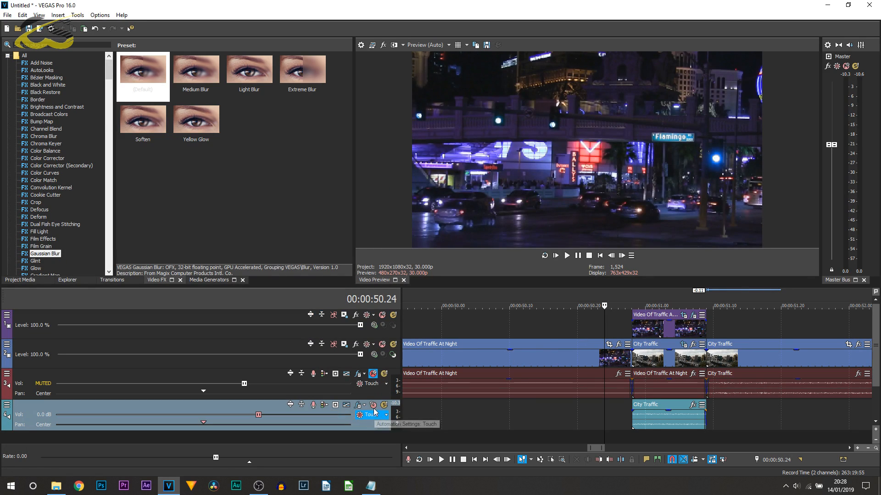
Step: Enable the lower audio track's volume envelope and open City Traffic's Gaussian Blur settings
{"action": "left_click", "coordinate": [566, 256]}
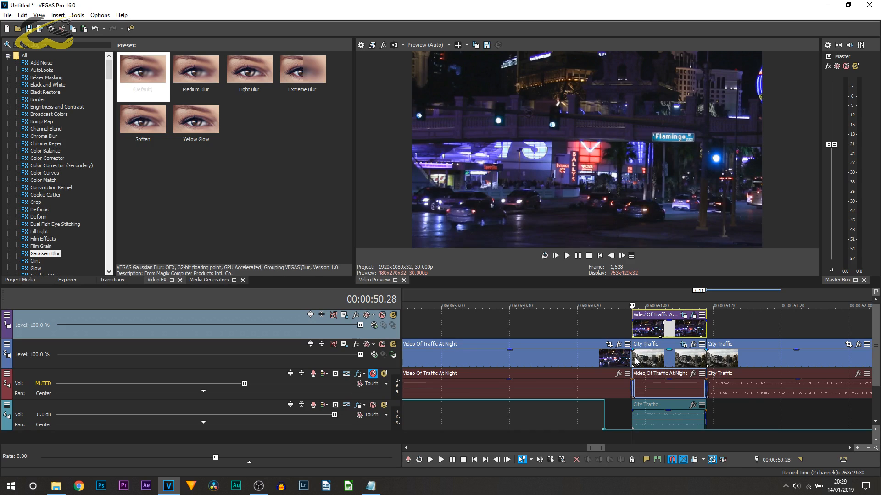
{"action": "left_click", "coordinate": [143, 69]}
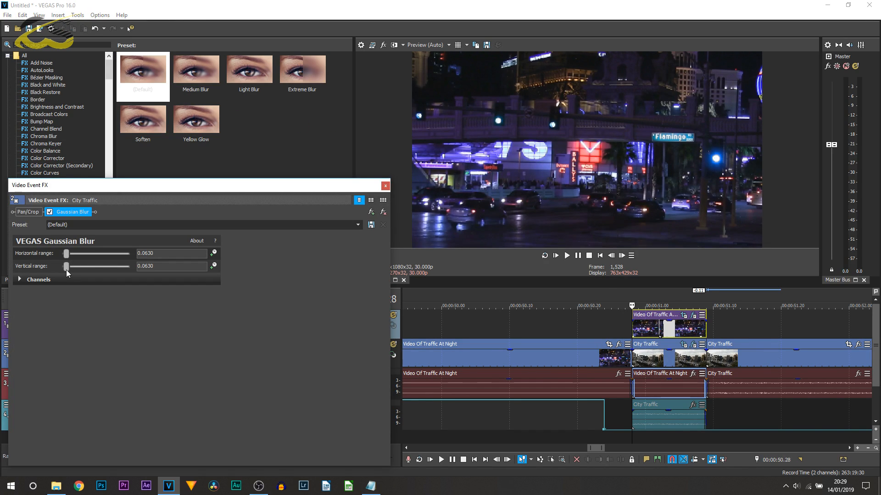
Step: Zero City Traffic's vertical blur range and keyframe horizontal range from 0.1293 down to 0
{"action": "left_click_drag", "start_coordinate": [66, 265], "coordinate": [62, 266]}
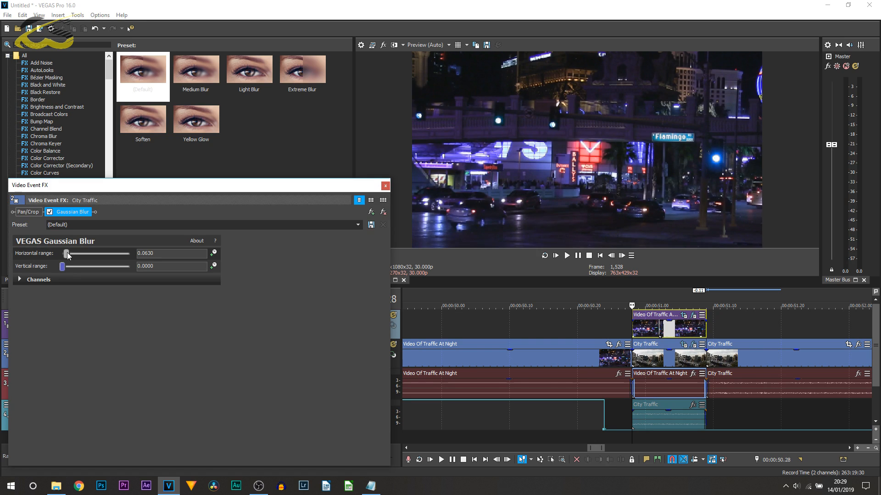
{"action": "left_click_drag", "start_coordinate": [66, 254], "coordinate": [62, 253]}
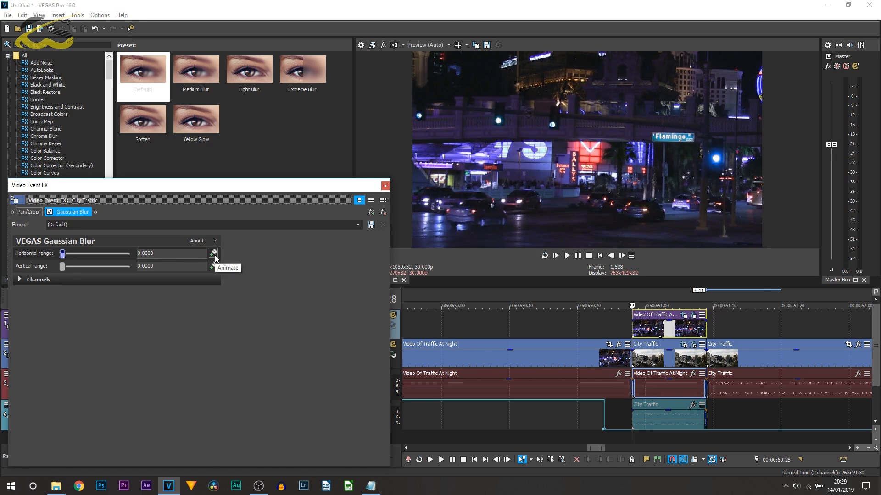
{"action": "left_click", "coordinate": [213, 254]}
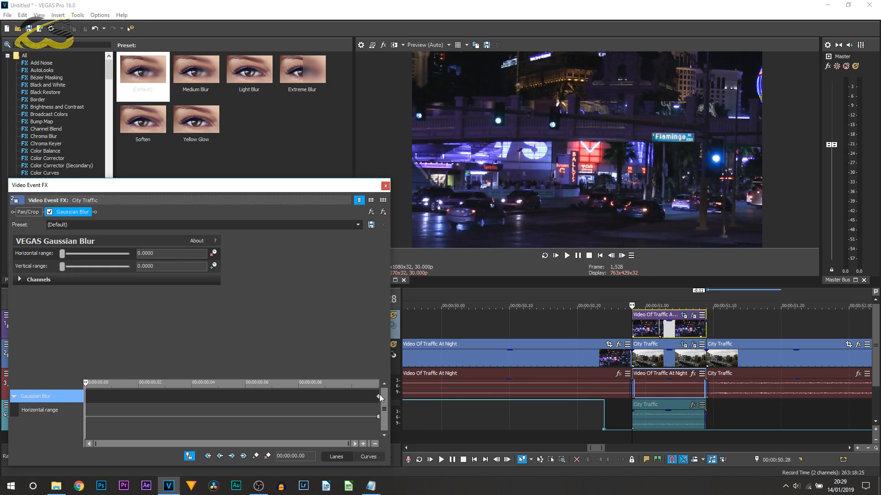
{"action": "left_click_drag", "start_coordinate": [61, 253], "coordinate": [70, 253]}
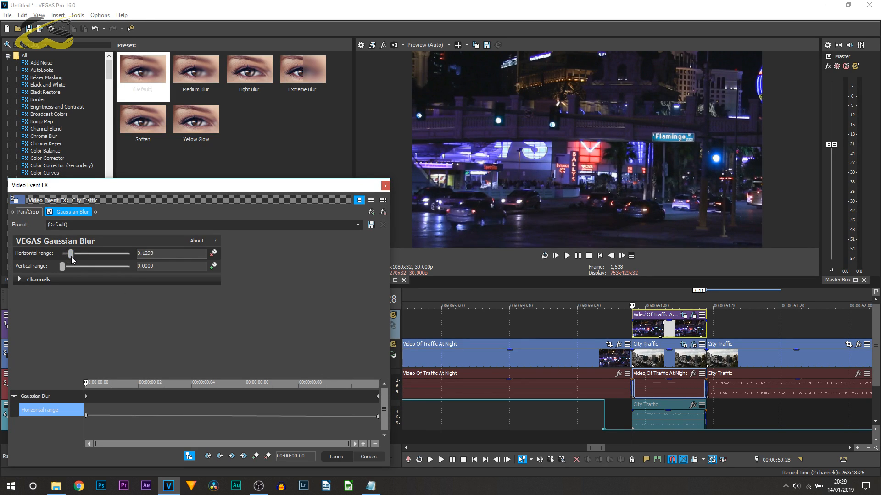
{"action": "left_click_drag", "start_coordinate": [70, 253], "coordinate": [78, 253]}
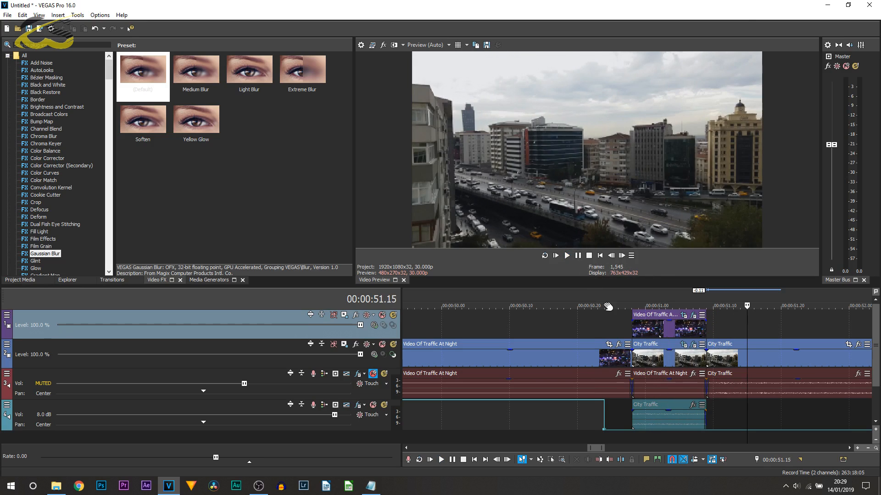
{"action": "left_click", "coordinate": [567, 256]}
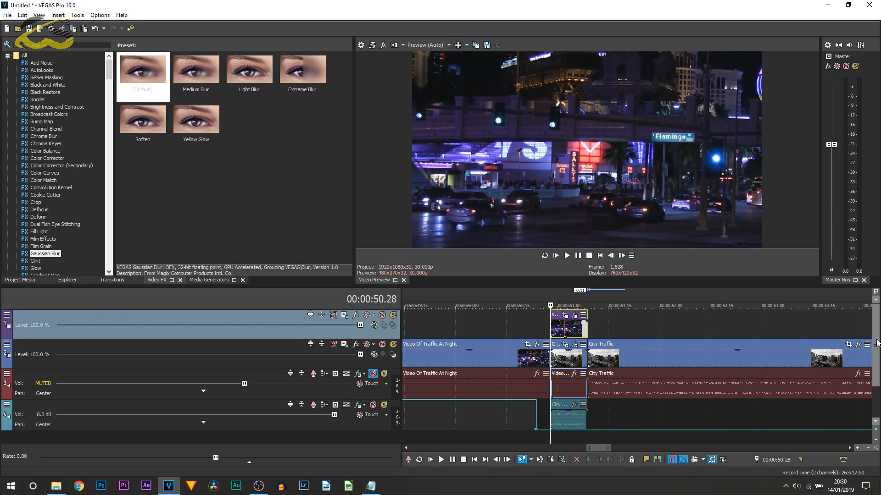
{"action": "mouse_move", "coordinate": [857, 361]}
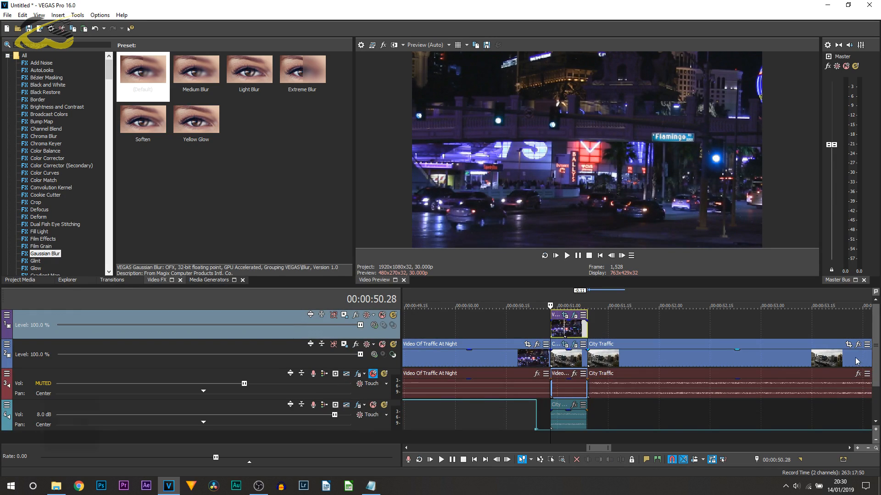